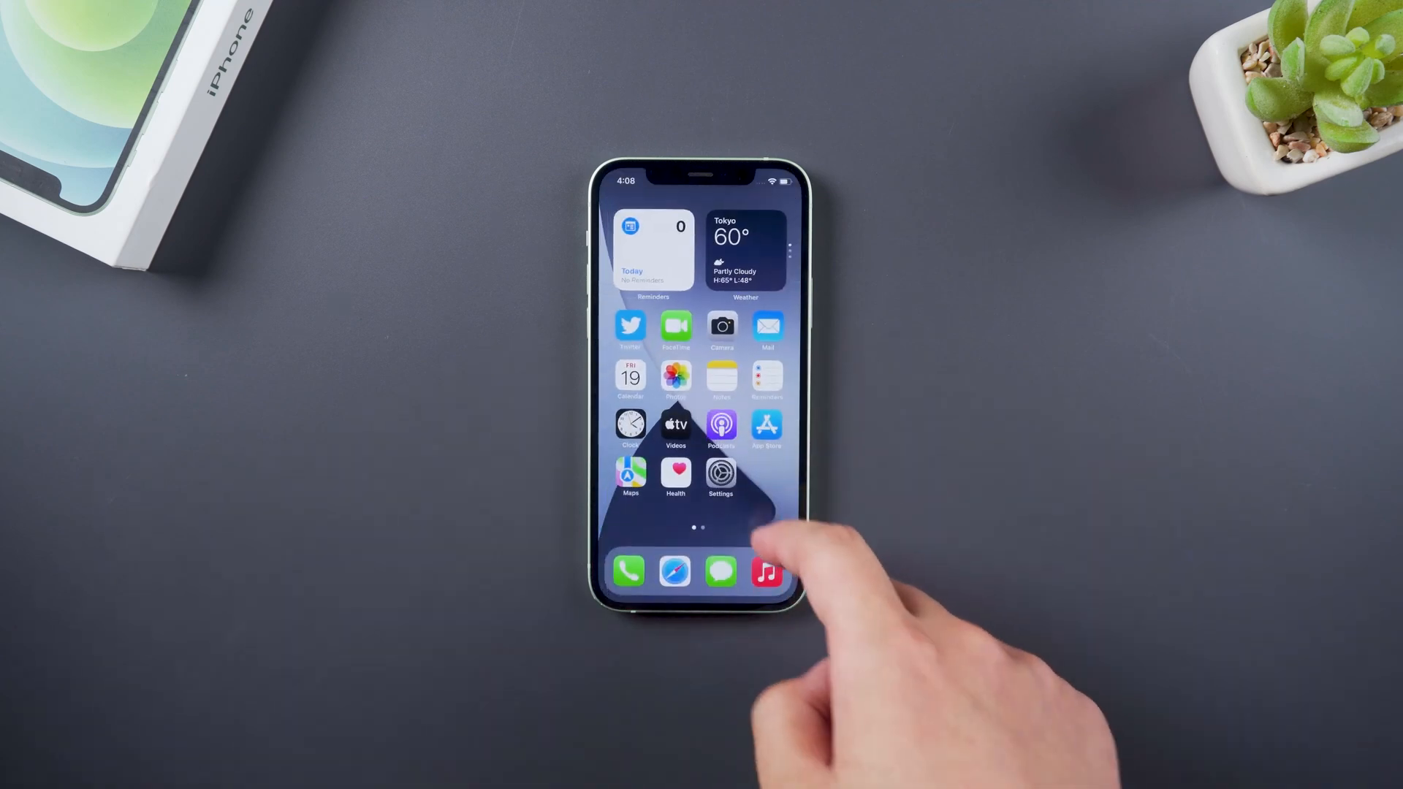
Step: Reach the Erase This iPhone summary via Settings > General > Transfer or Reset iPhone
{"action": "left_click", "coordinate": [721, 471]}
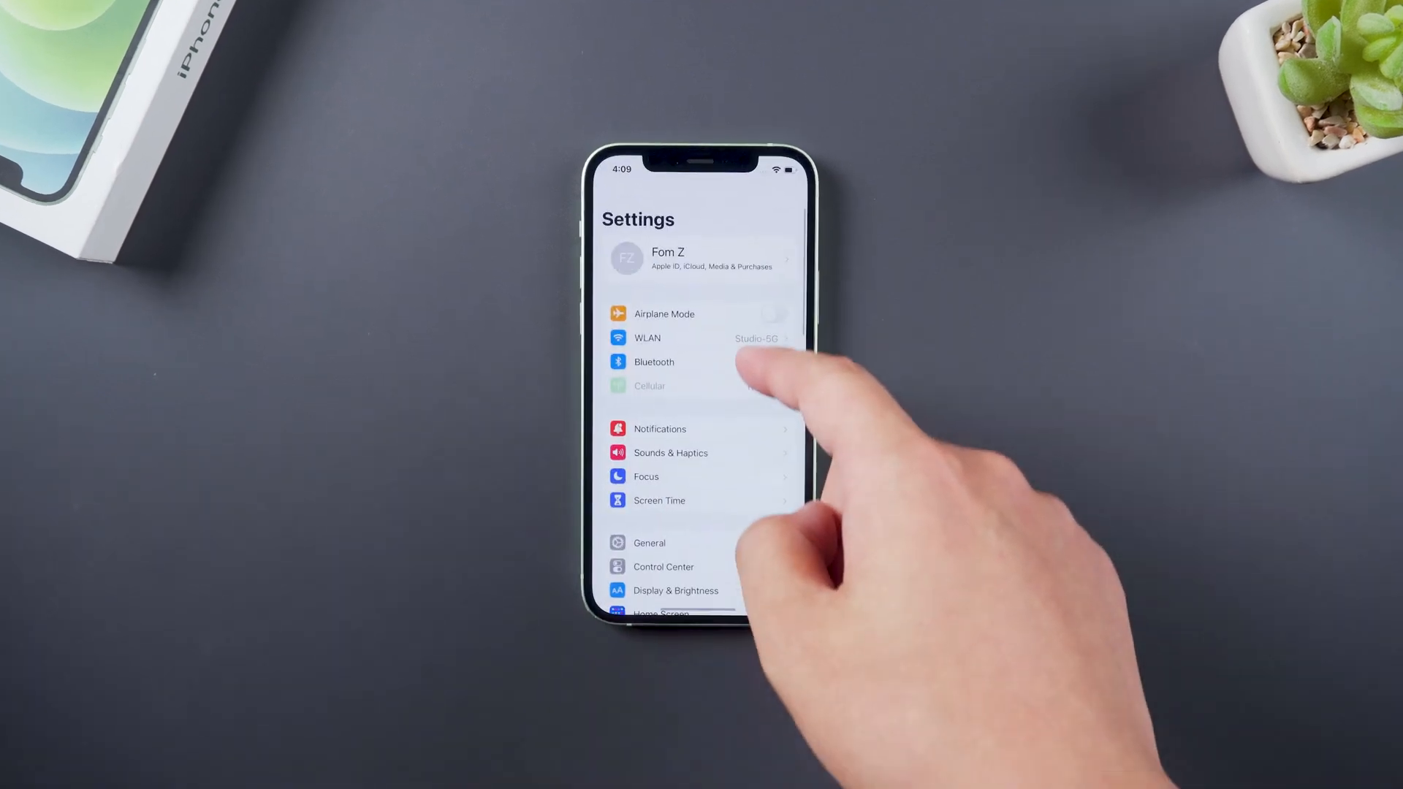
{"action": "left_click", "coordinate": [648, 542]}
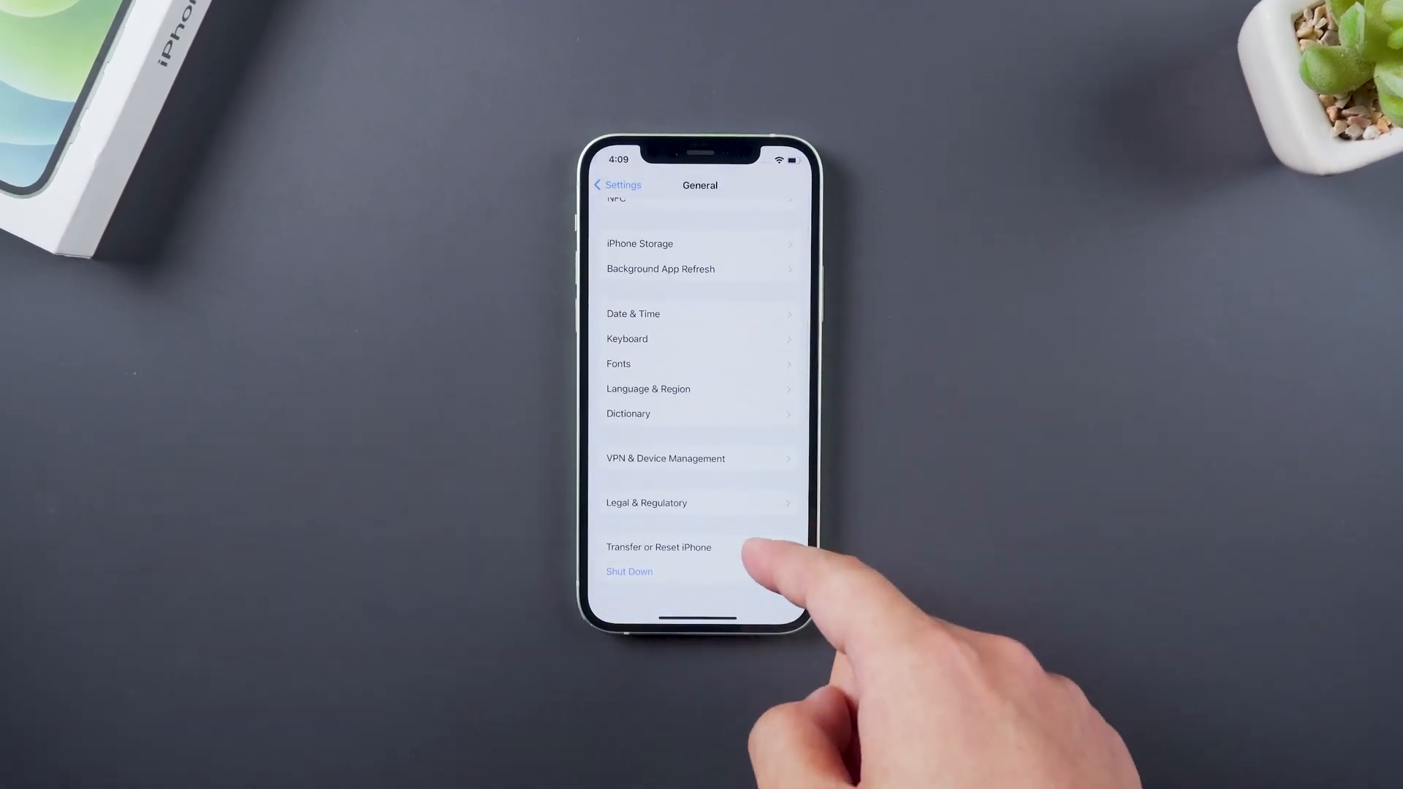
{"action": "left_click", "coordinate": [659, 547]}
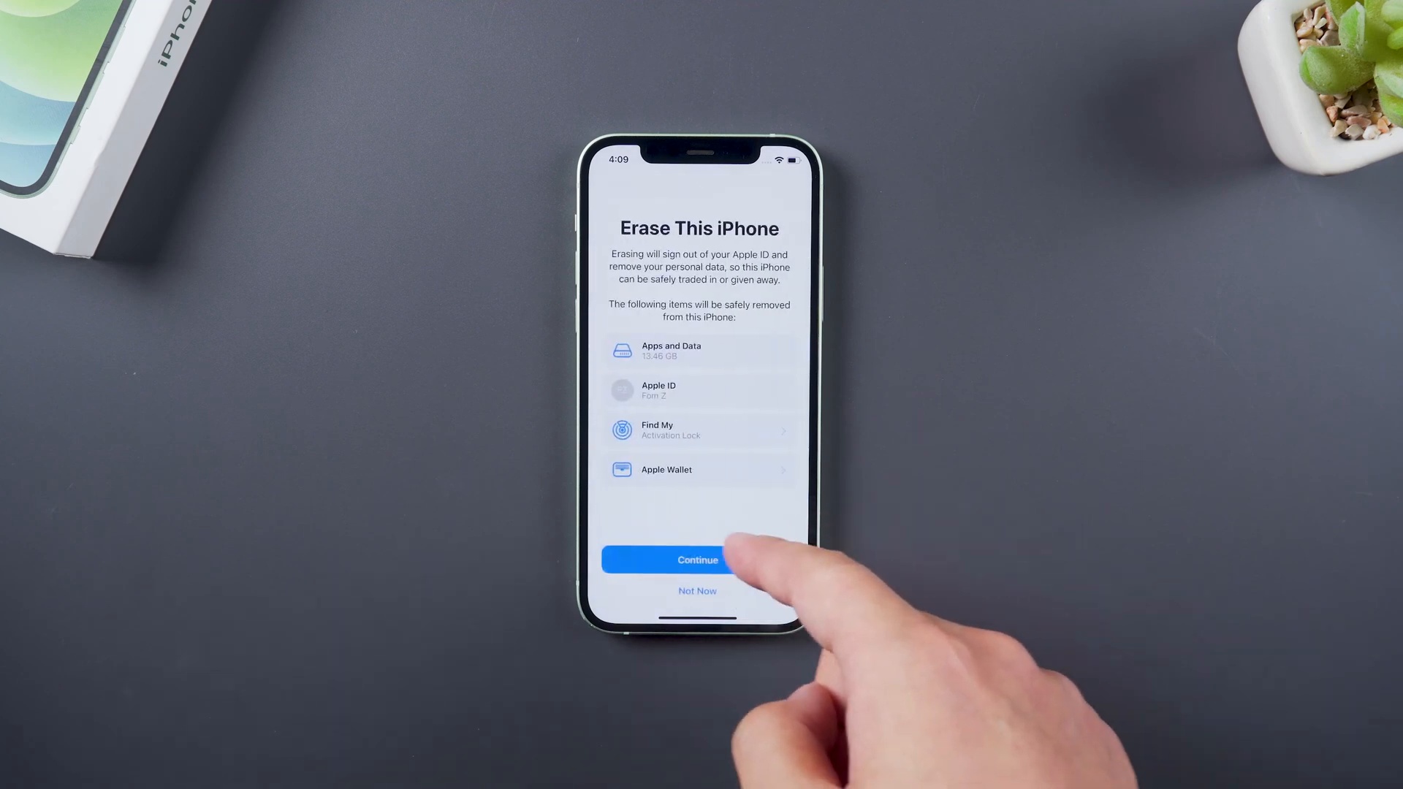
{"action": "left_click", "coordinate": [696, 559]}
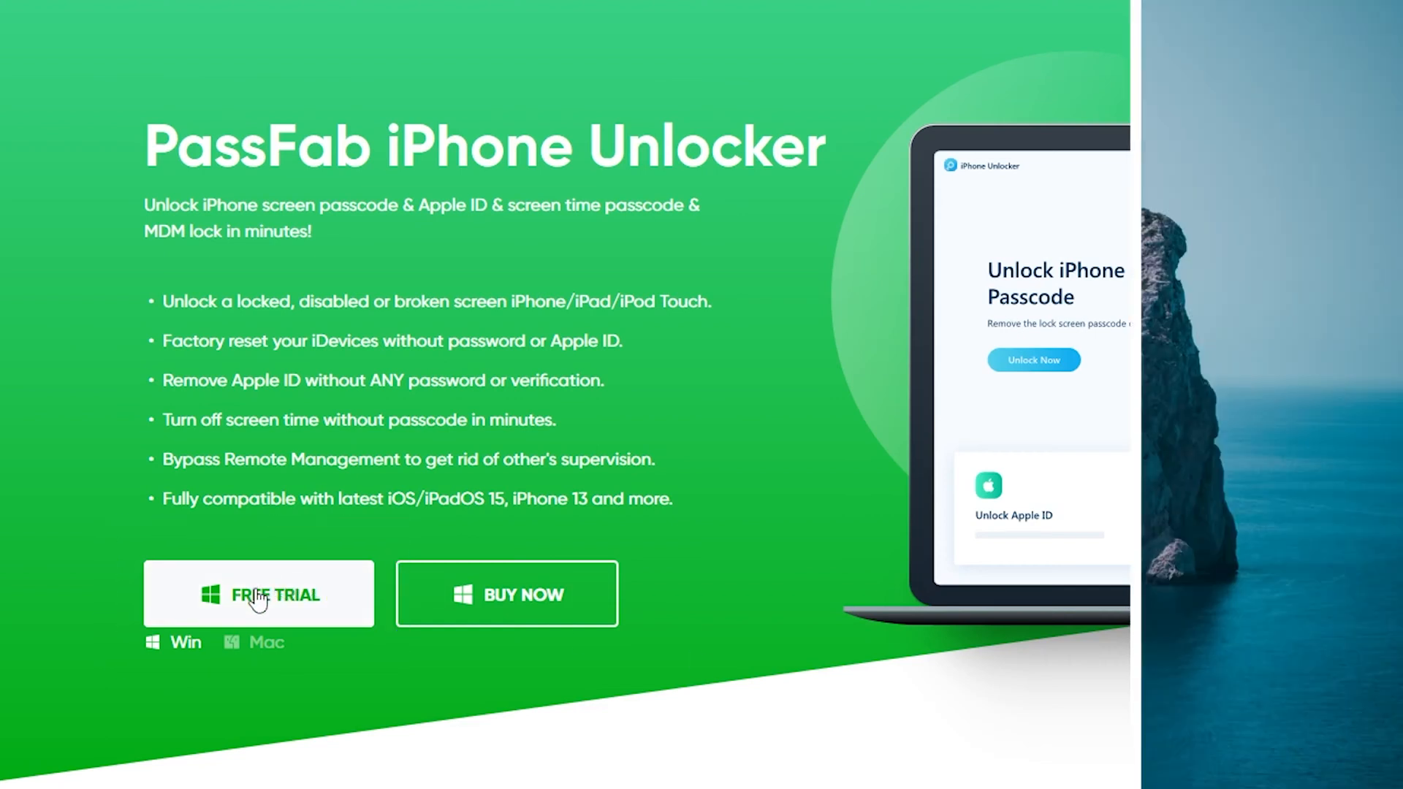
Step: Get the PassFab free trial and start its Unlock Apple ID feature
{"action": "left_click", "coordinate": [258, 594]}
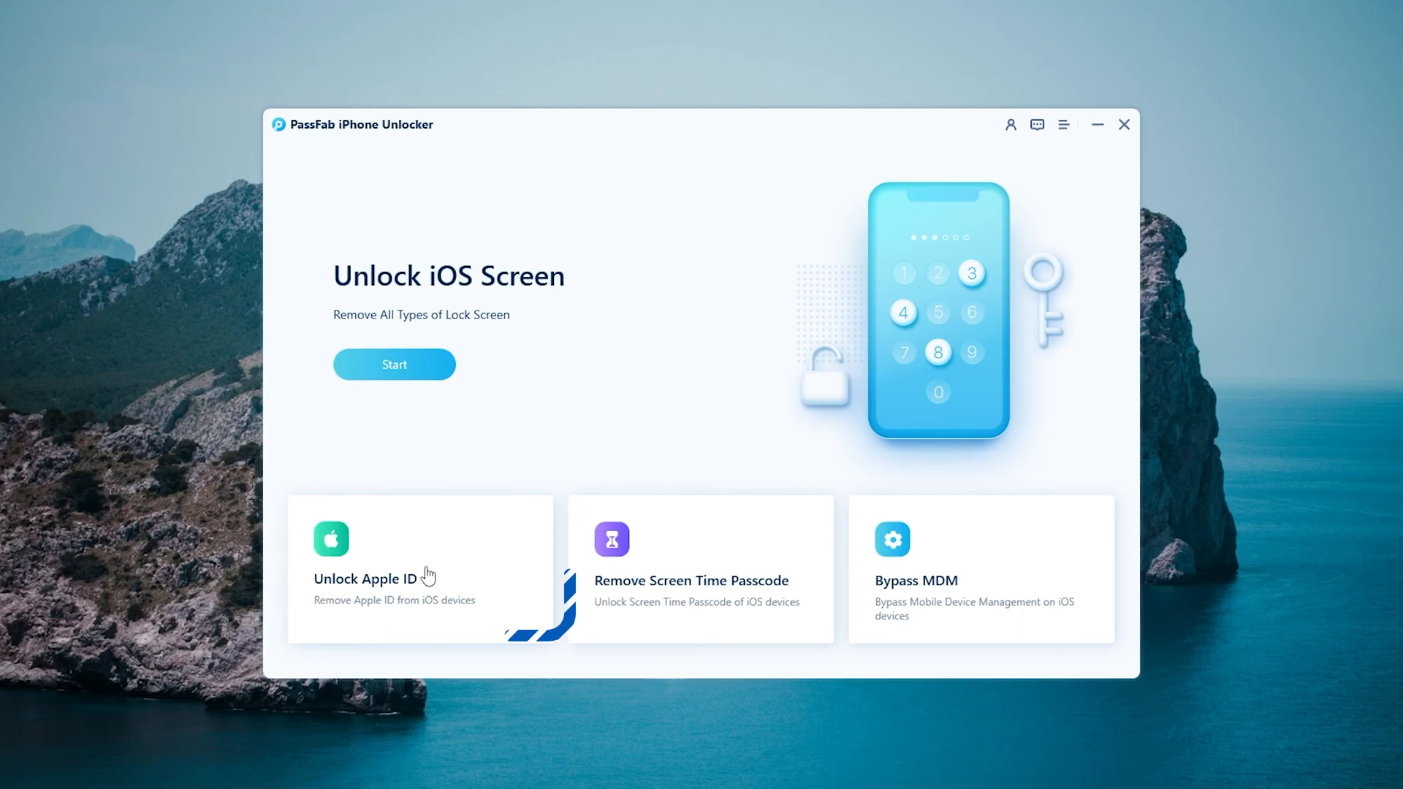
{"action": "left_click", "coordinate": [394, 364]}
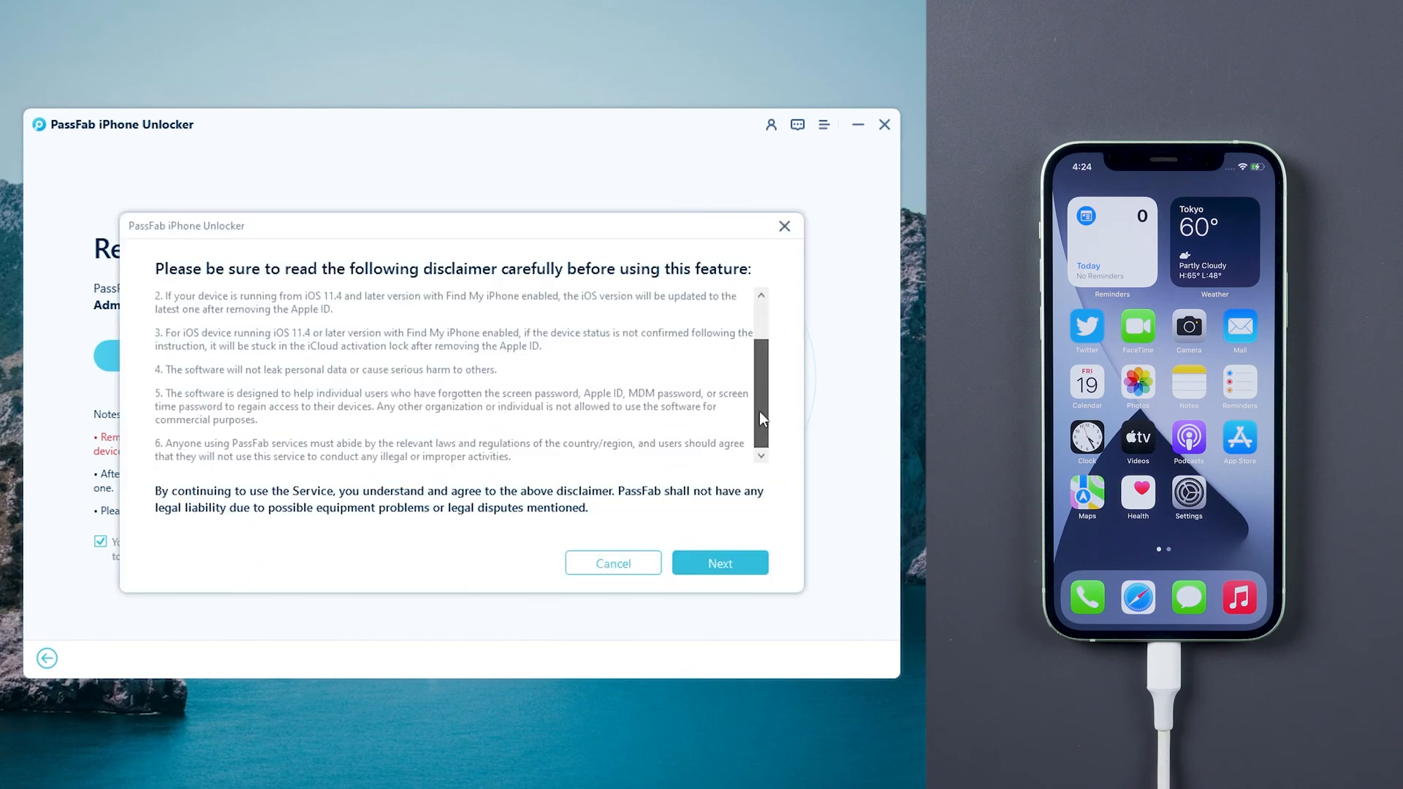
Step: Accept the disclaimer and answer Yes for screen lock and Two-Factor Authentication
{"action": "left_click", "coordinate": [719, 562]}
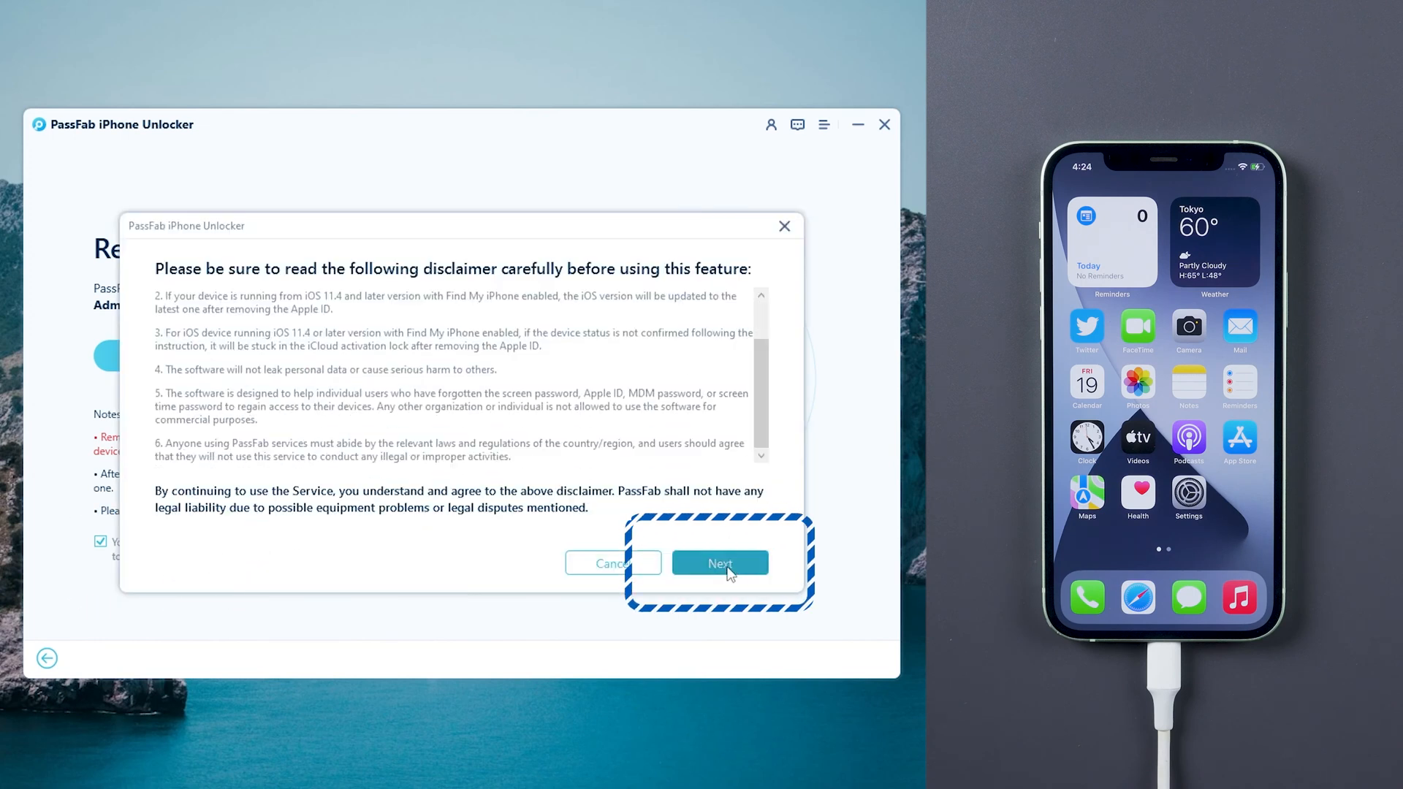
{"action": "left_click", "coordinate": [719, 563]}
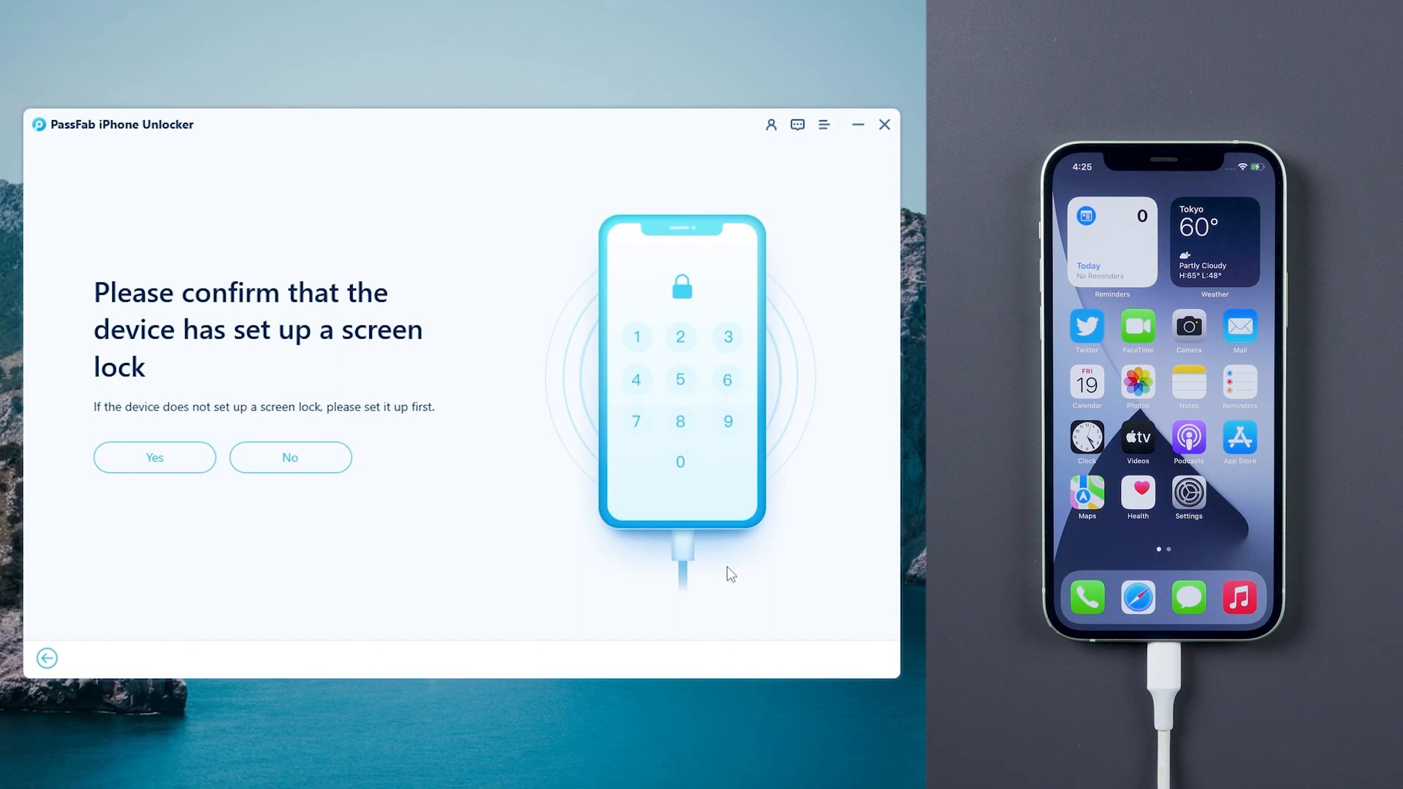
{"action": "mouse_move", "coordinate": [170, 507]}
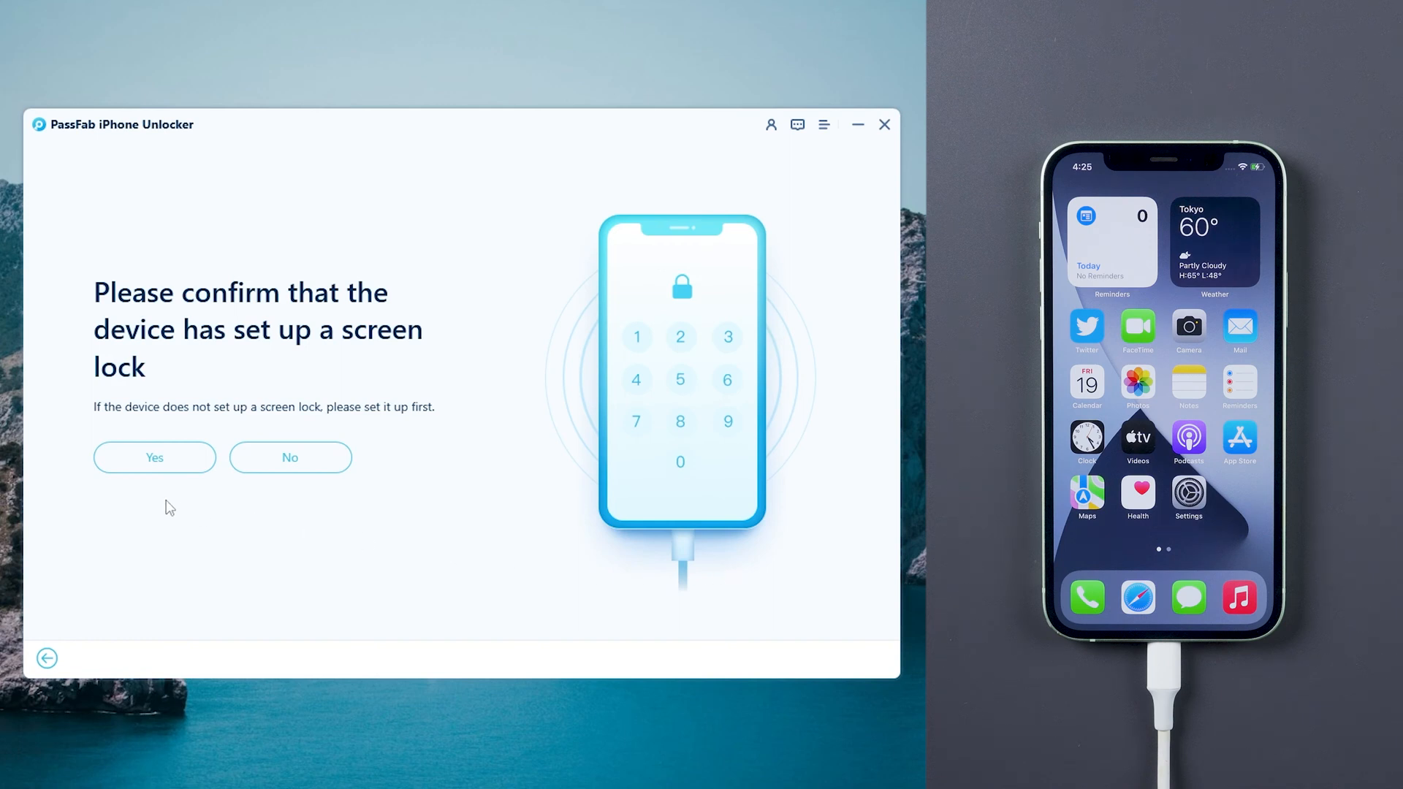
{"action": "left_click", "coordinate": [154, 458]}
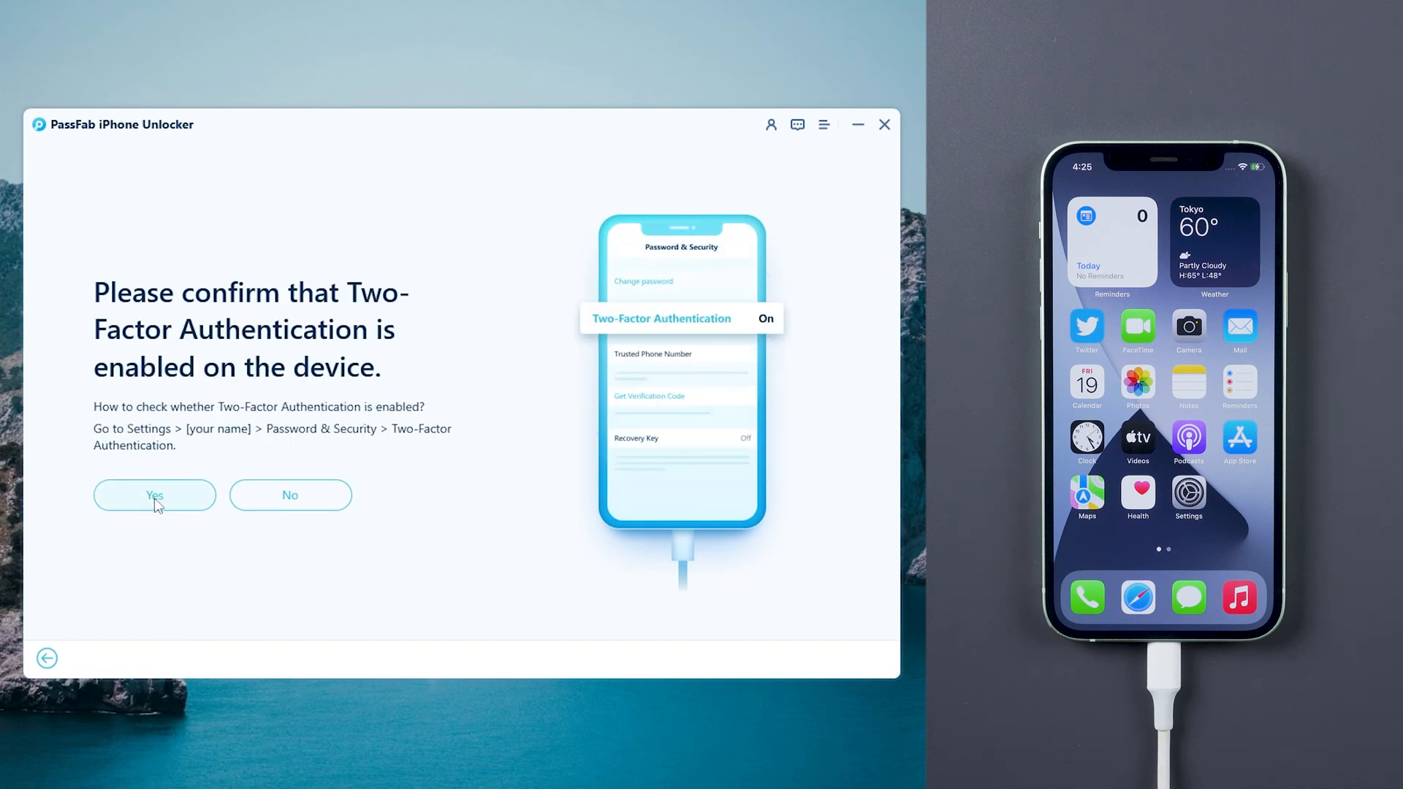
{"action": "left_click", "coordinate": [154, 495]}
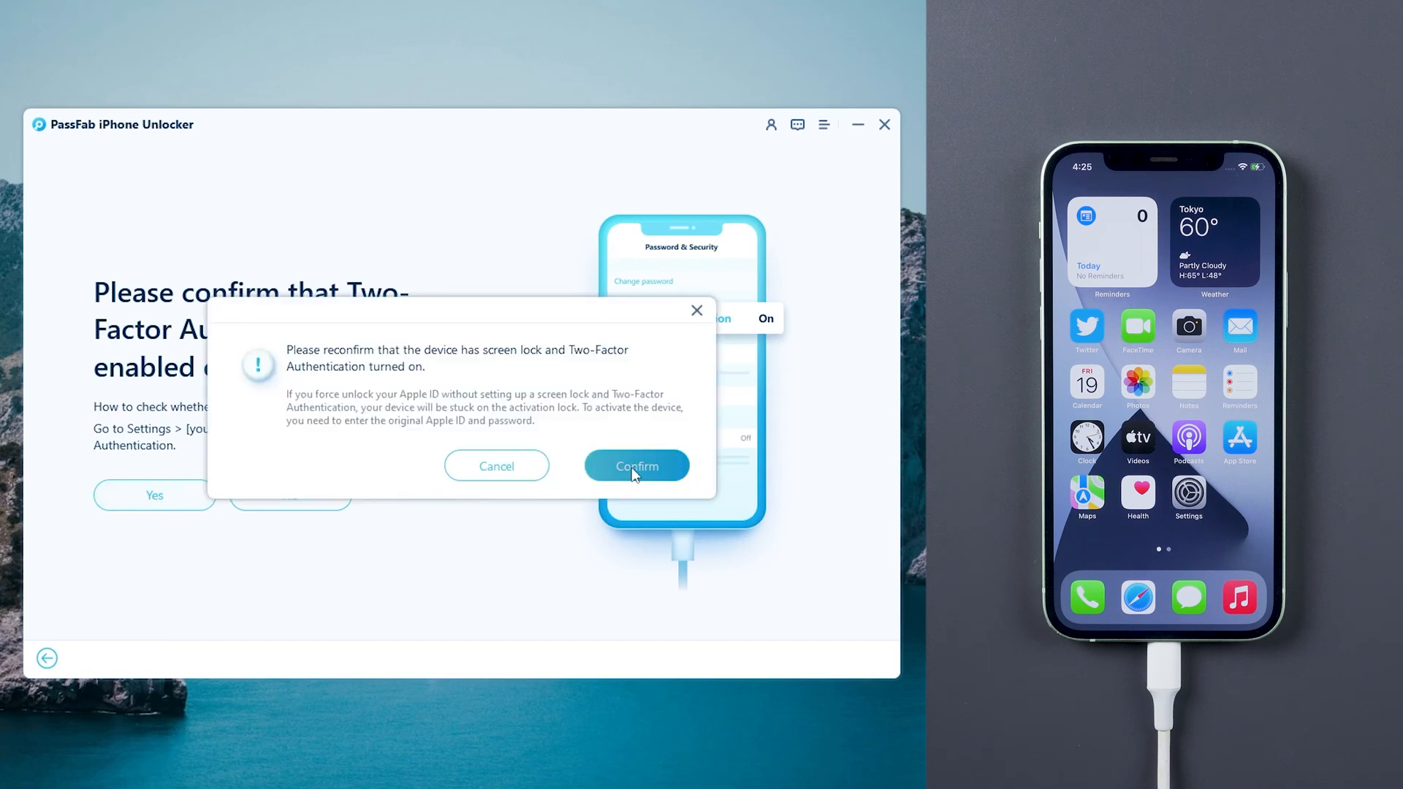
Step: Confirm, keep E:\PassFab as save folder, and download the iPhone 12 firmware 15.1.1
{"action": "left_click", "coordinate": [636, 466]}
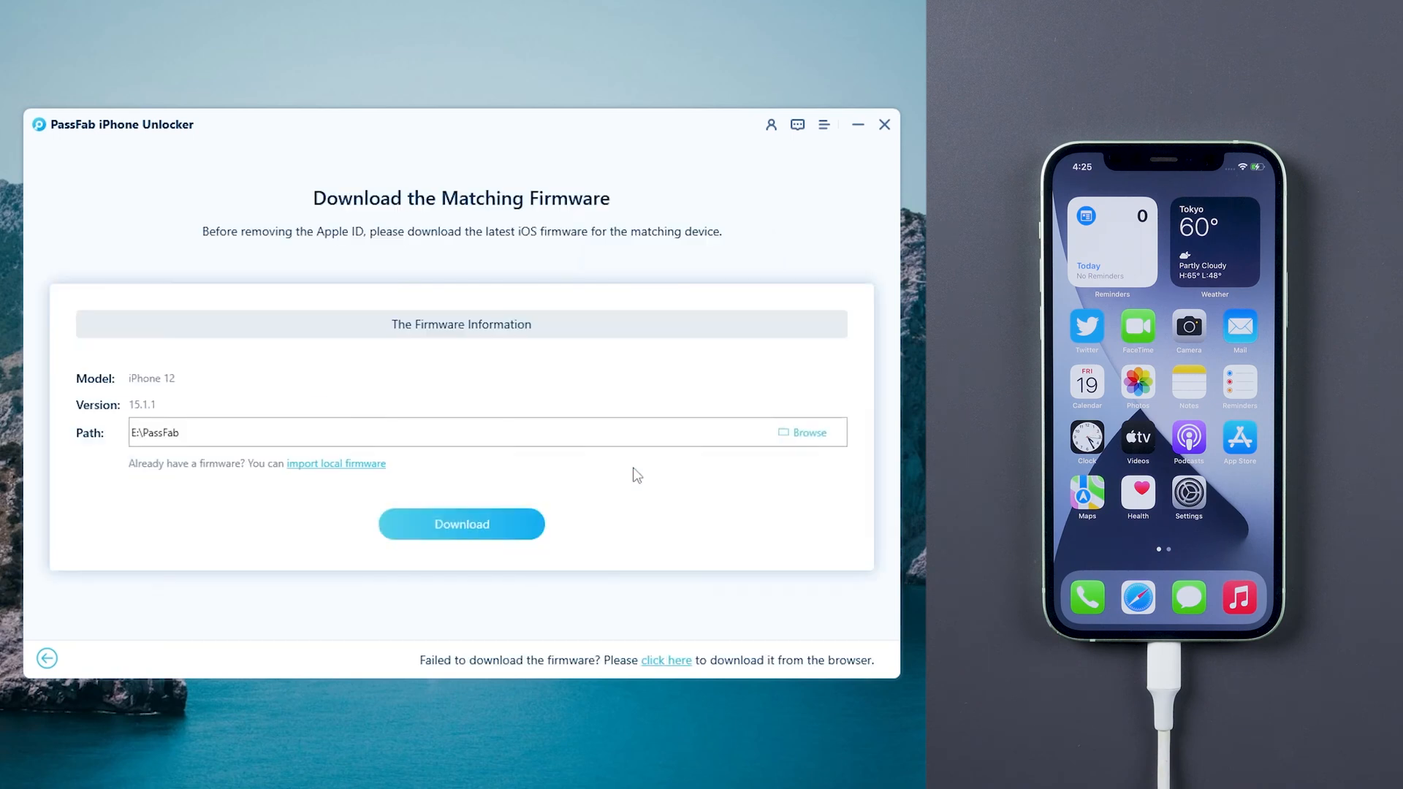
{"action": "left_click", "coordinate": [802, 432]}
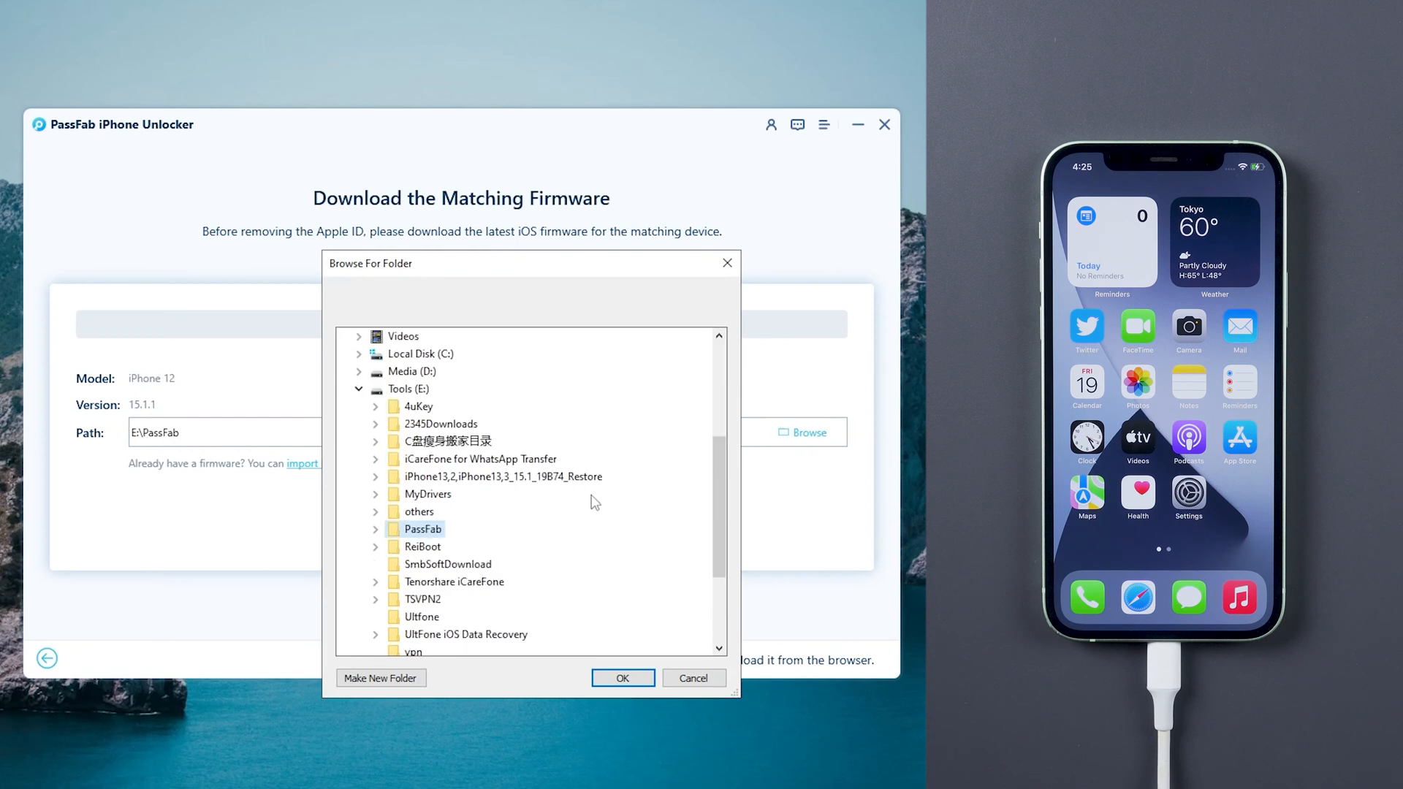
{"action": "left_click", "coordinate": [622, 677]}
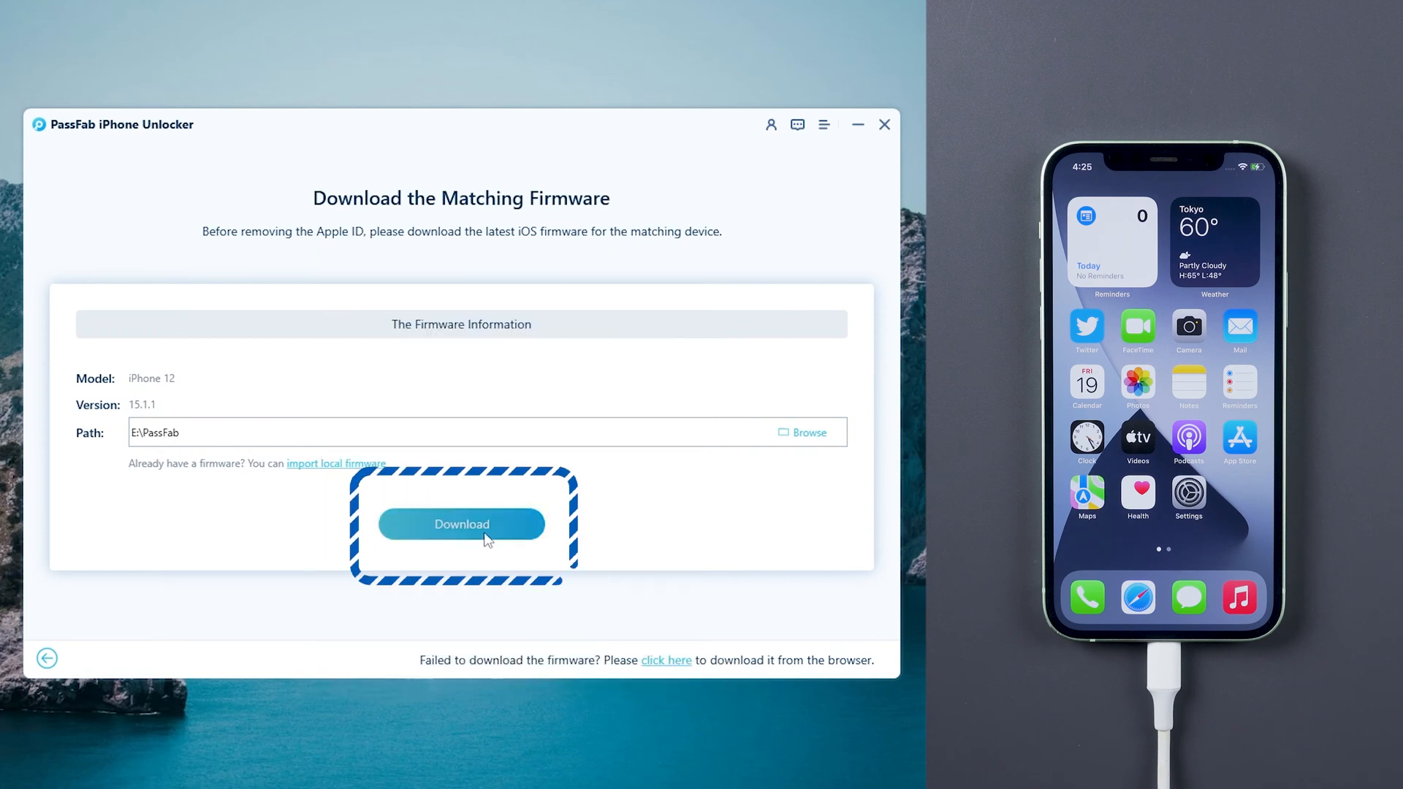
{"action": "left_click", "coordinate": [461, 524]}
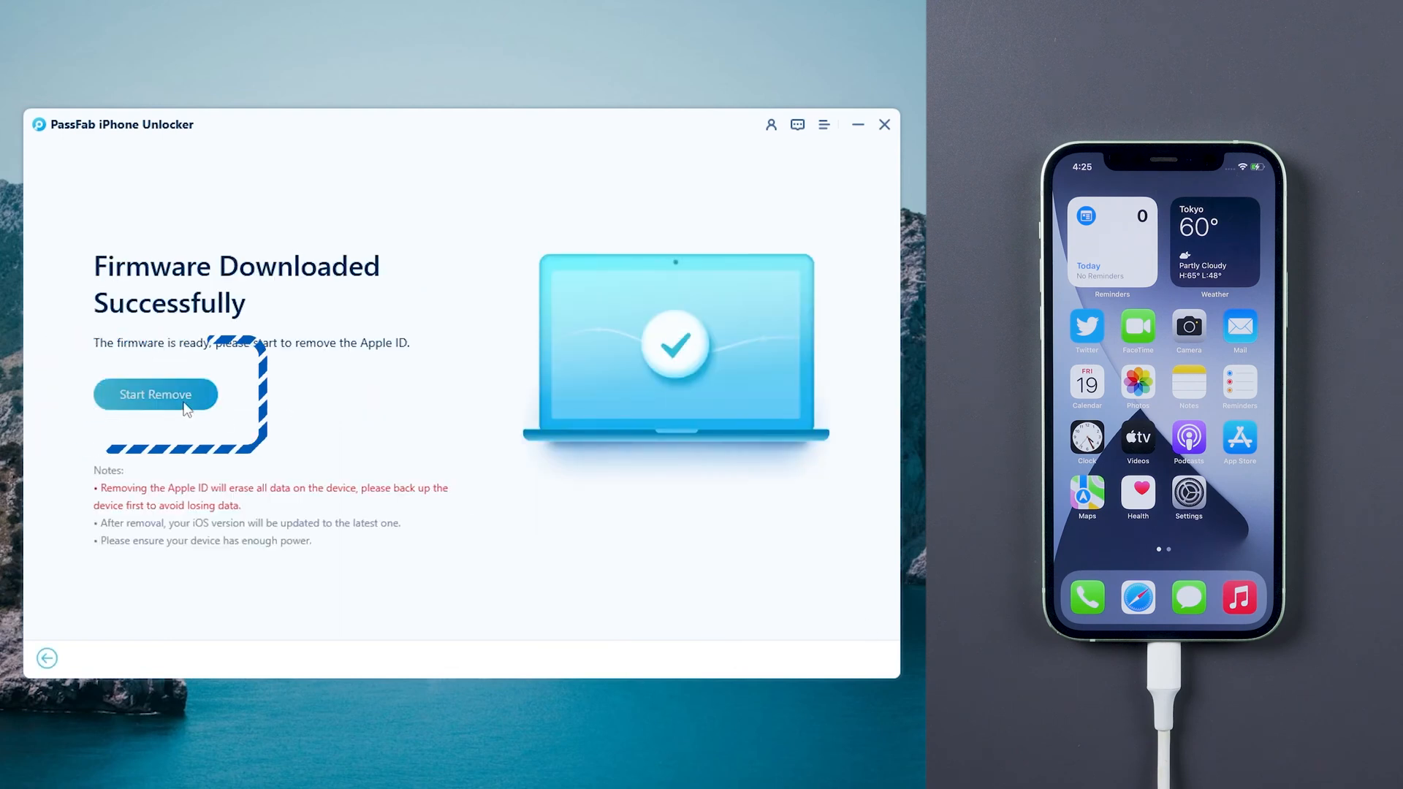
Step: Start removing the Apple ID from the connected iPhone
{"action": "left_click", "coordinate": [155, 394]}
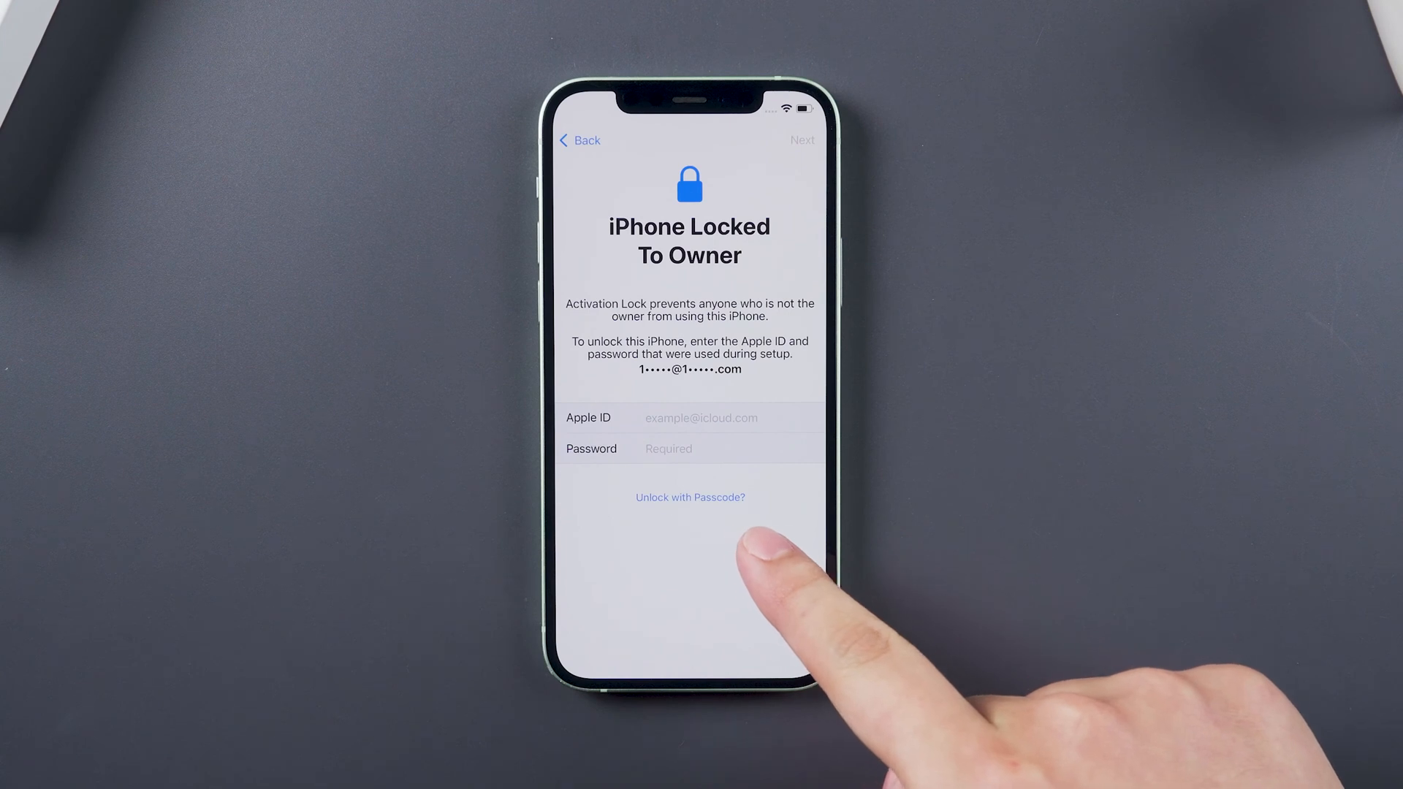
Step: Unlock with the device passcode, skip Apple ID setup, and reach the home screen Settings
{"action": "left_click", "coordinate": [690, 496]}
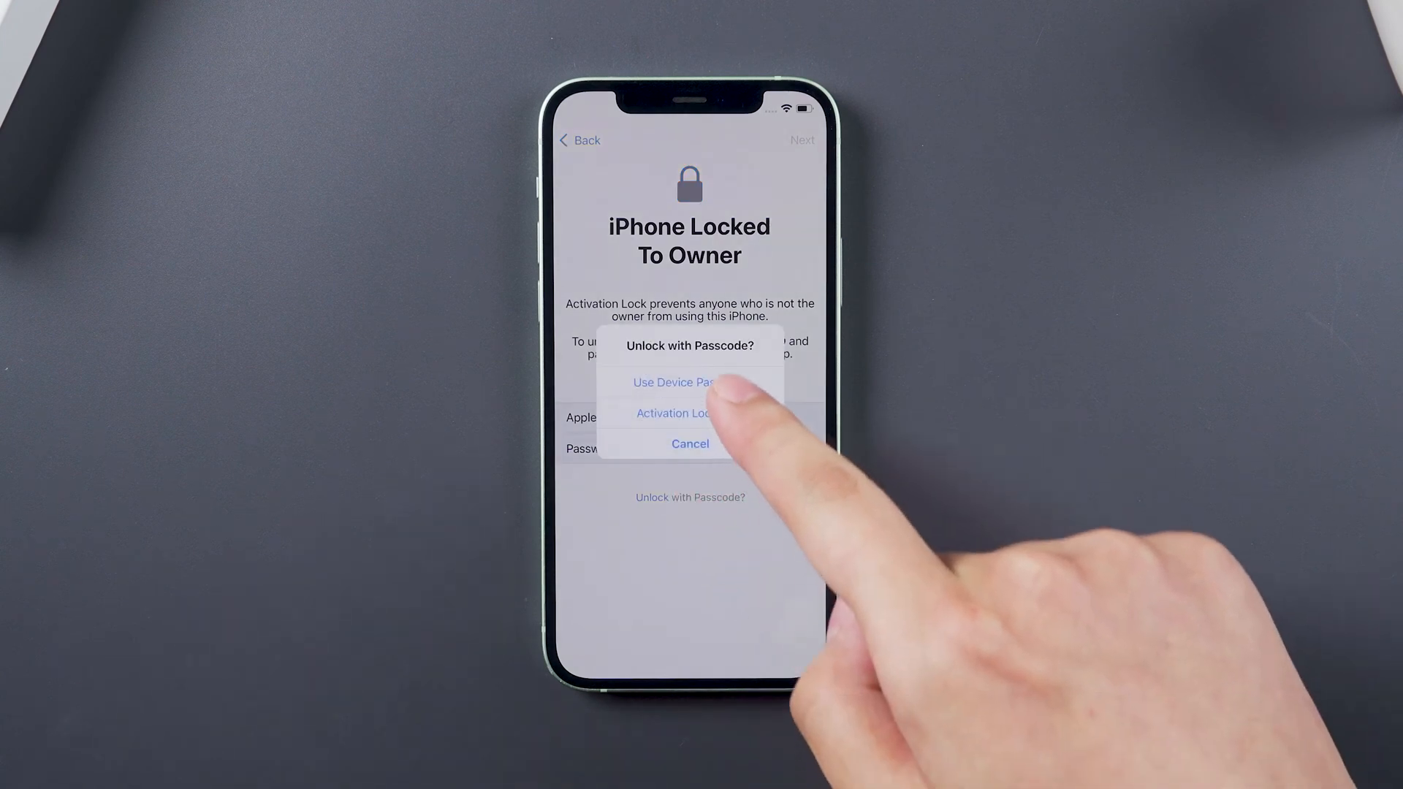
{"action": "left_click", "coordinate": [674, 382]}
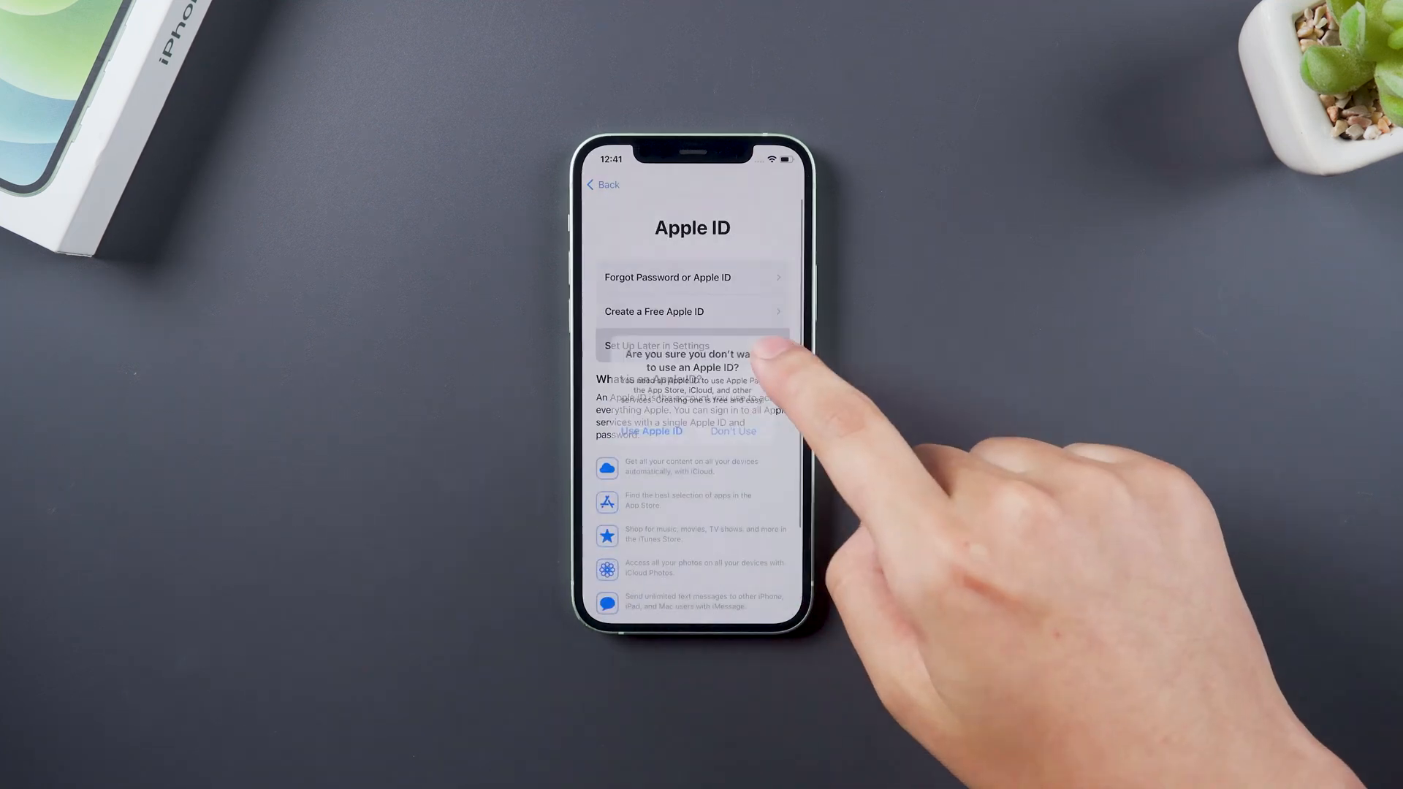
{"action": "left_click", "coordinate": [734, 431]}
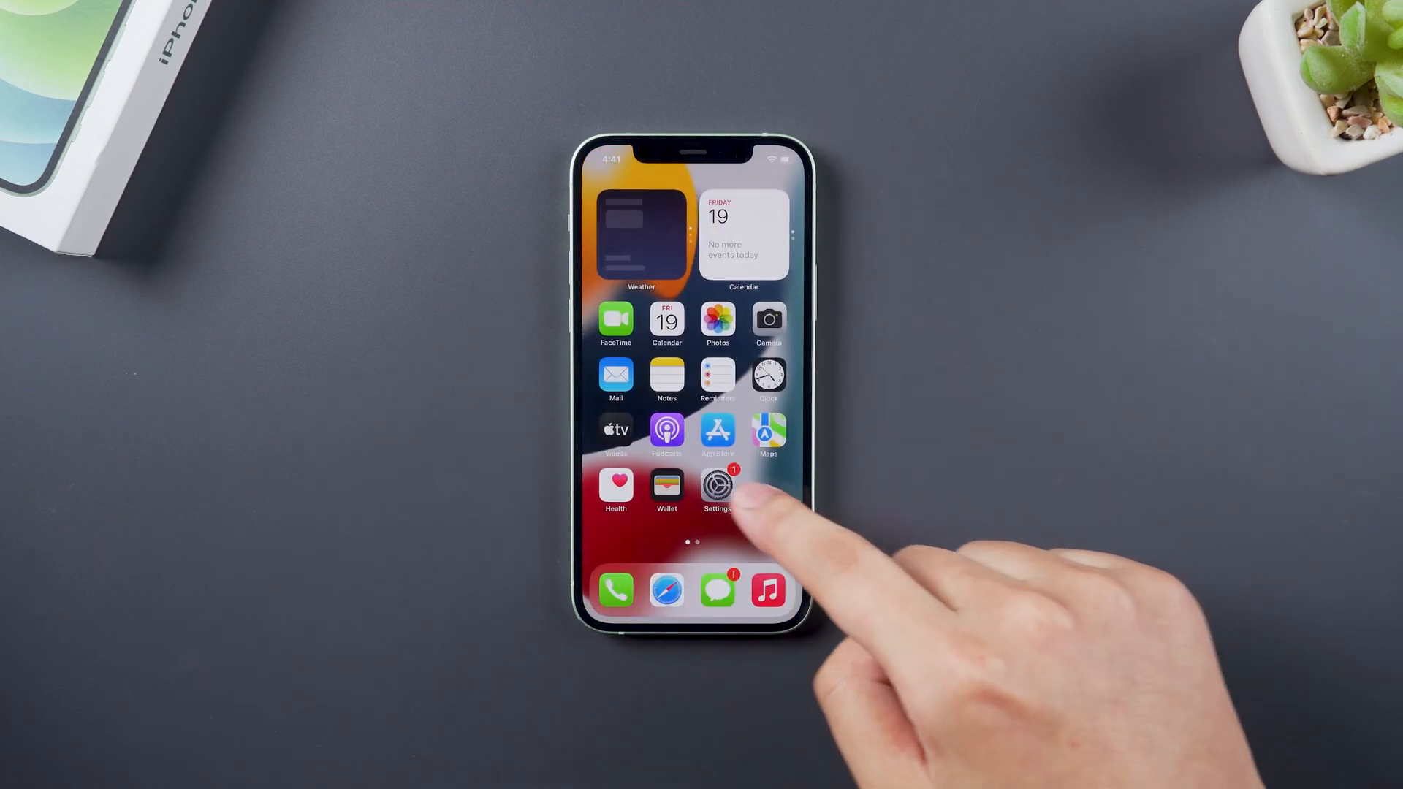
{"action": "left_click", "coordinate": [716, 489]}
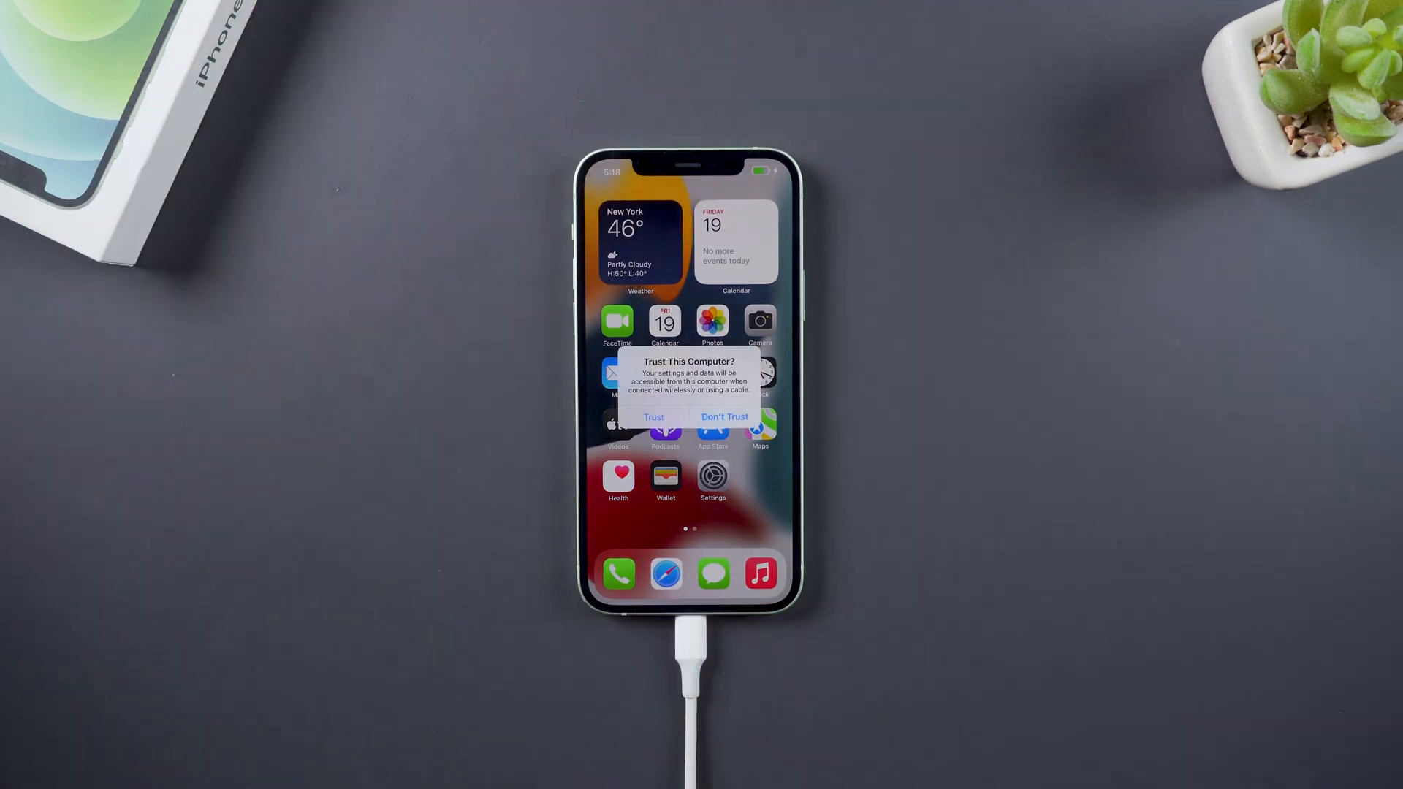
Step: Trust the connected computer on the iPhone's prompt
{"action": "left_click", "coordinate": [653, 416]}
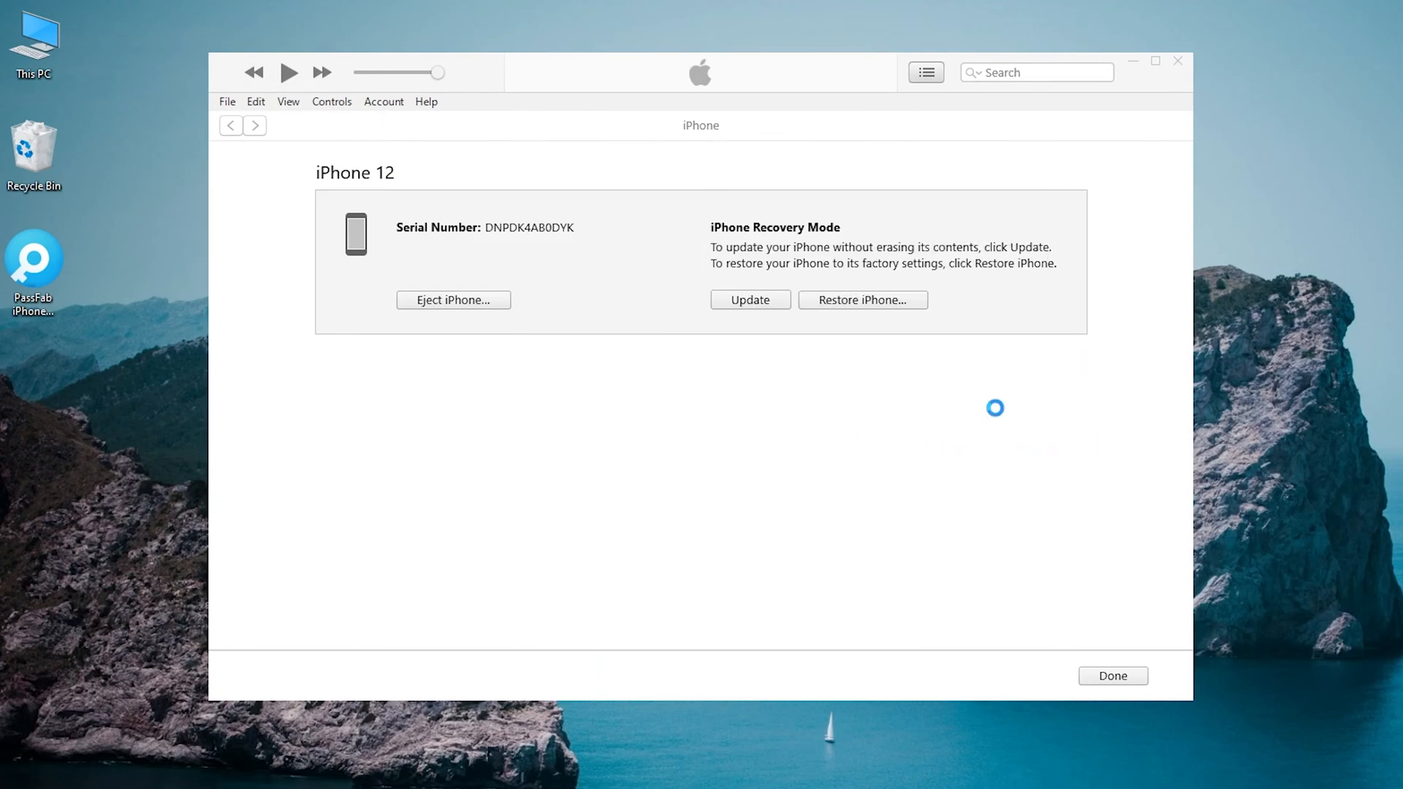
Step: Restore and Update the recovery-mode iPhone 12 in iTunes and check the download progress
{"action": "left_click", "coordinate": [861, 299]}
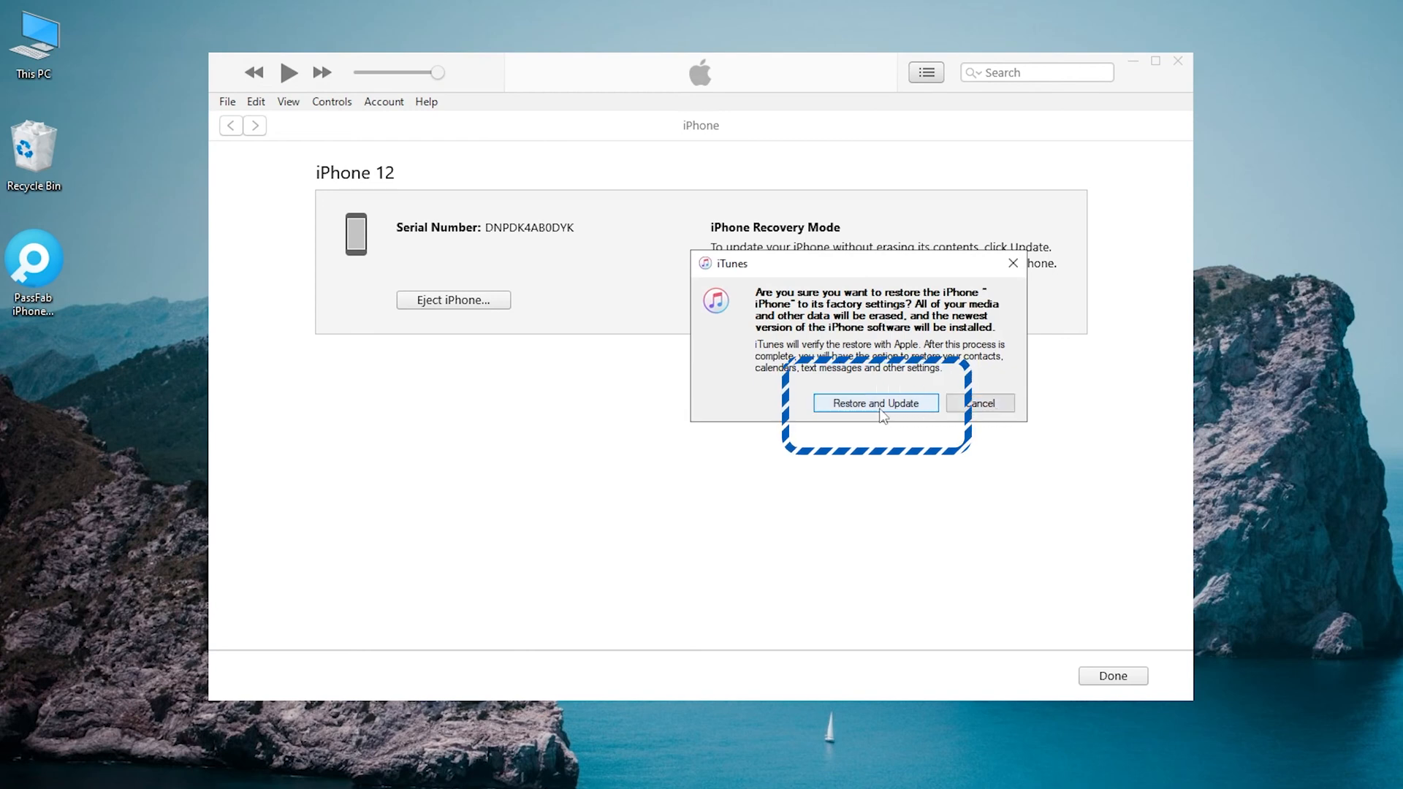
{"action": "left_click", "coordinate": [874, 402]}
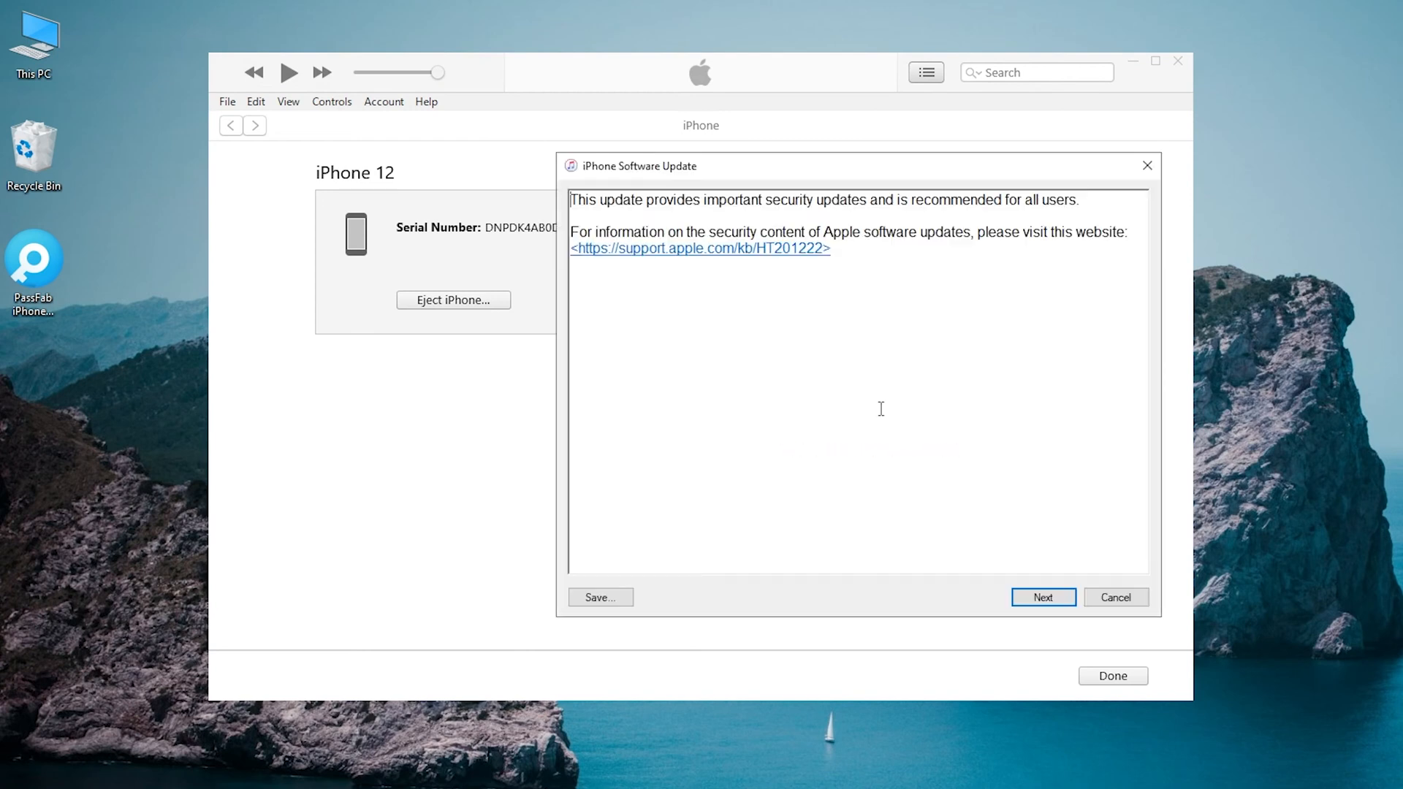
{"action": "left_click", "coordinate": [1042, 597]}
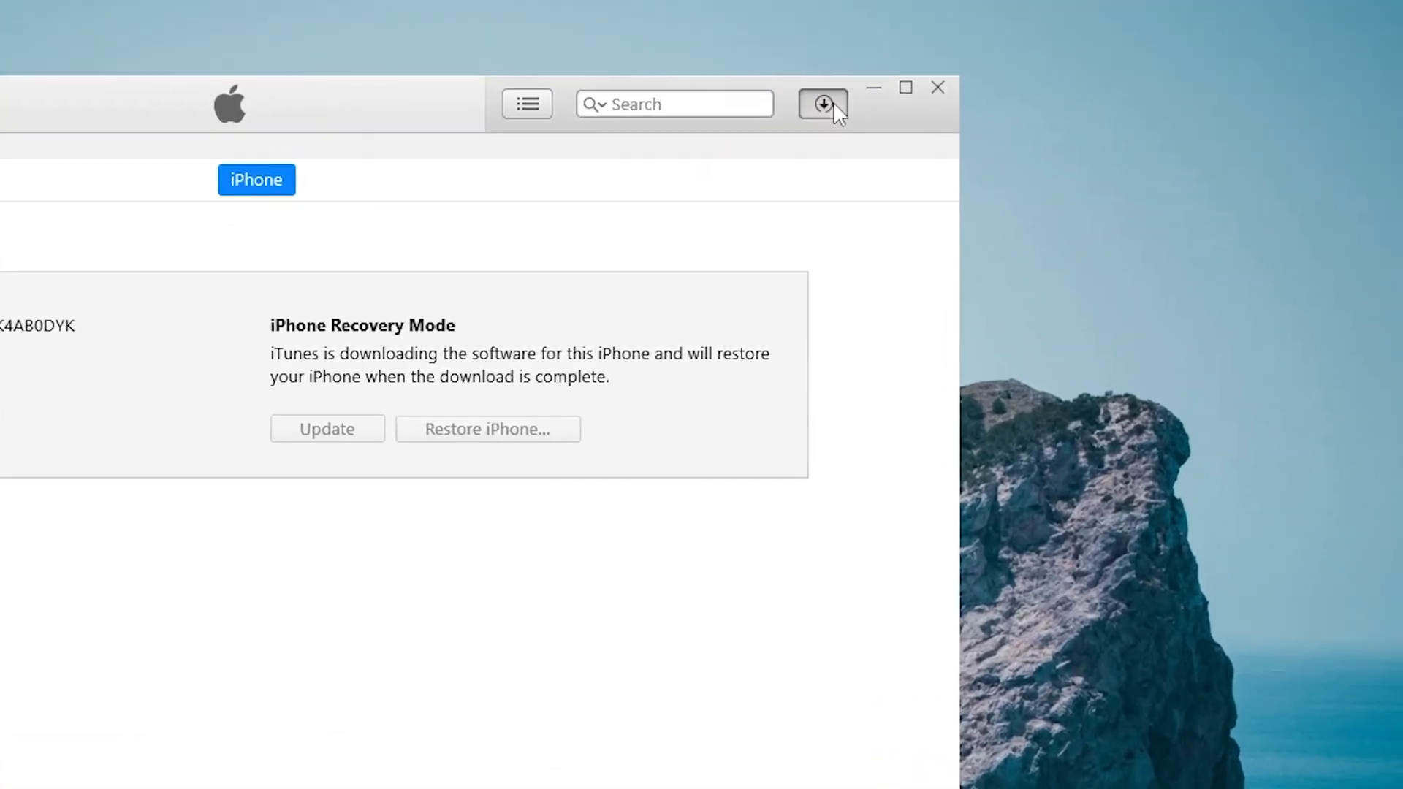
{"action": "left_click", "coordinate": [821, 104]}
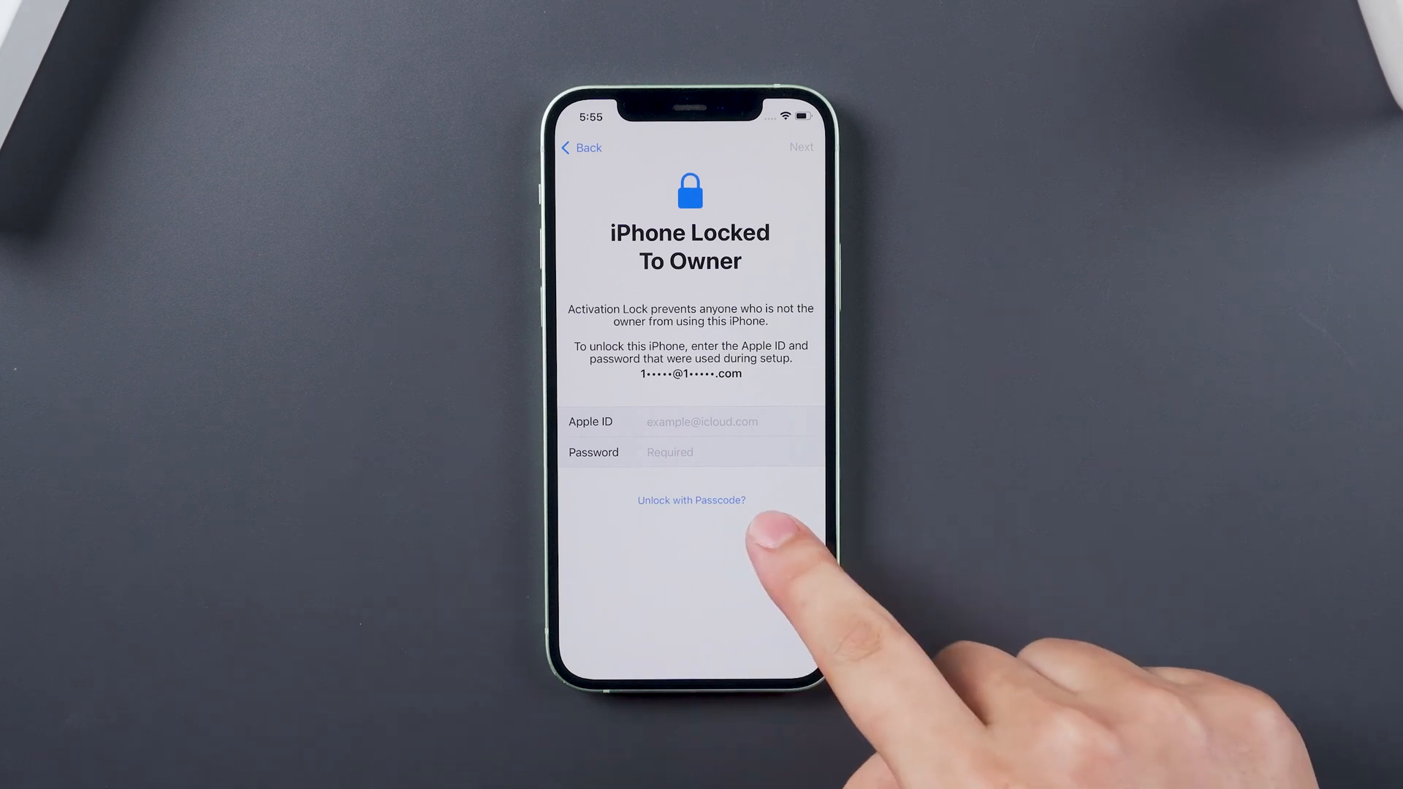
Step: Clear the activation lock with the device passcode and continue past Data & Privacy
{"action": "left_click", "coordinate": [690, 500]}
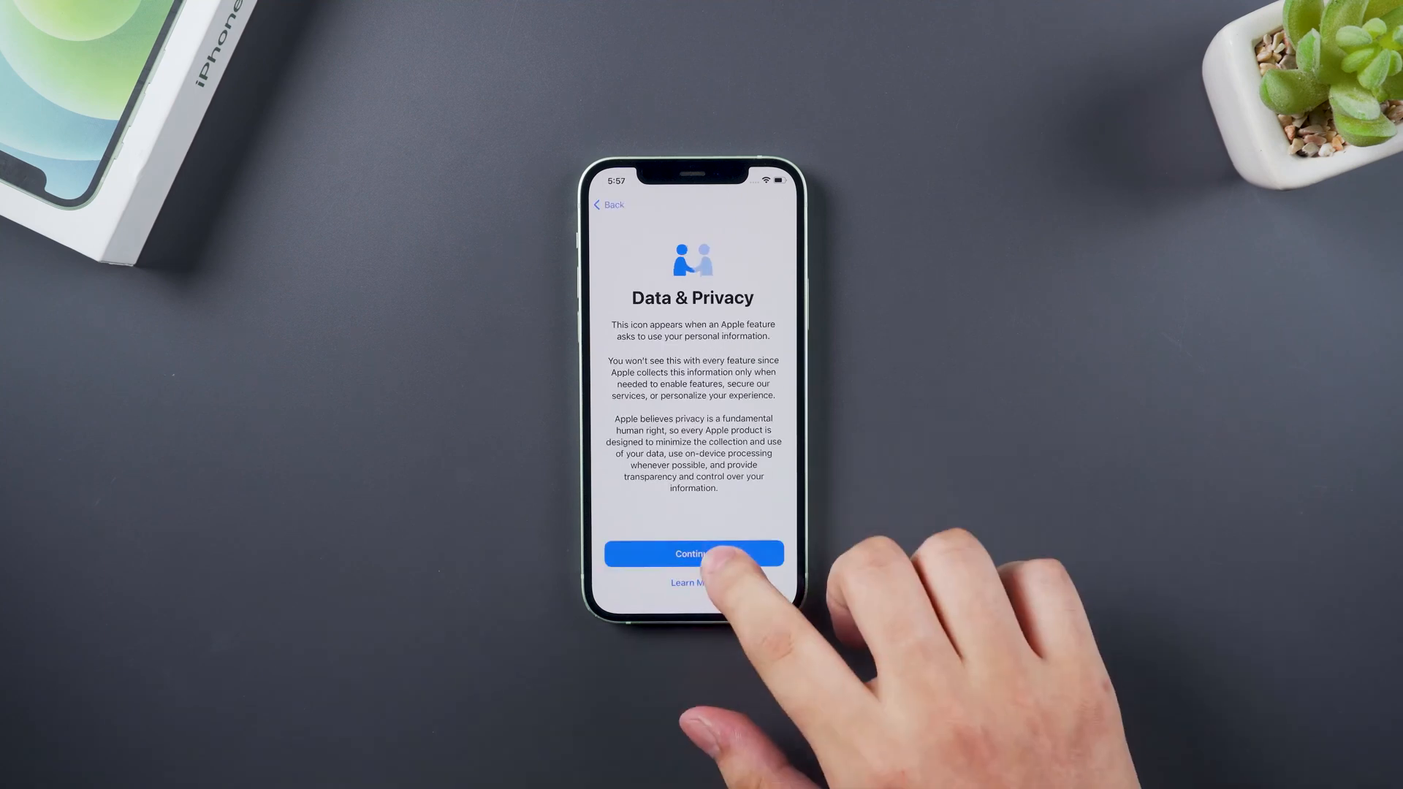
{"action": "left_click", "coordinate": [693, 552]}
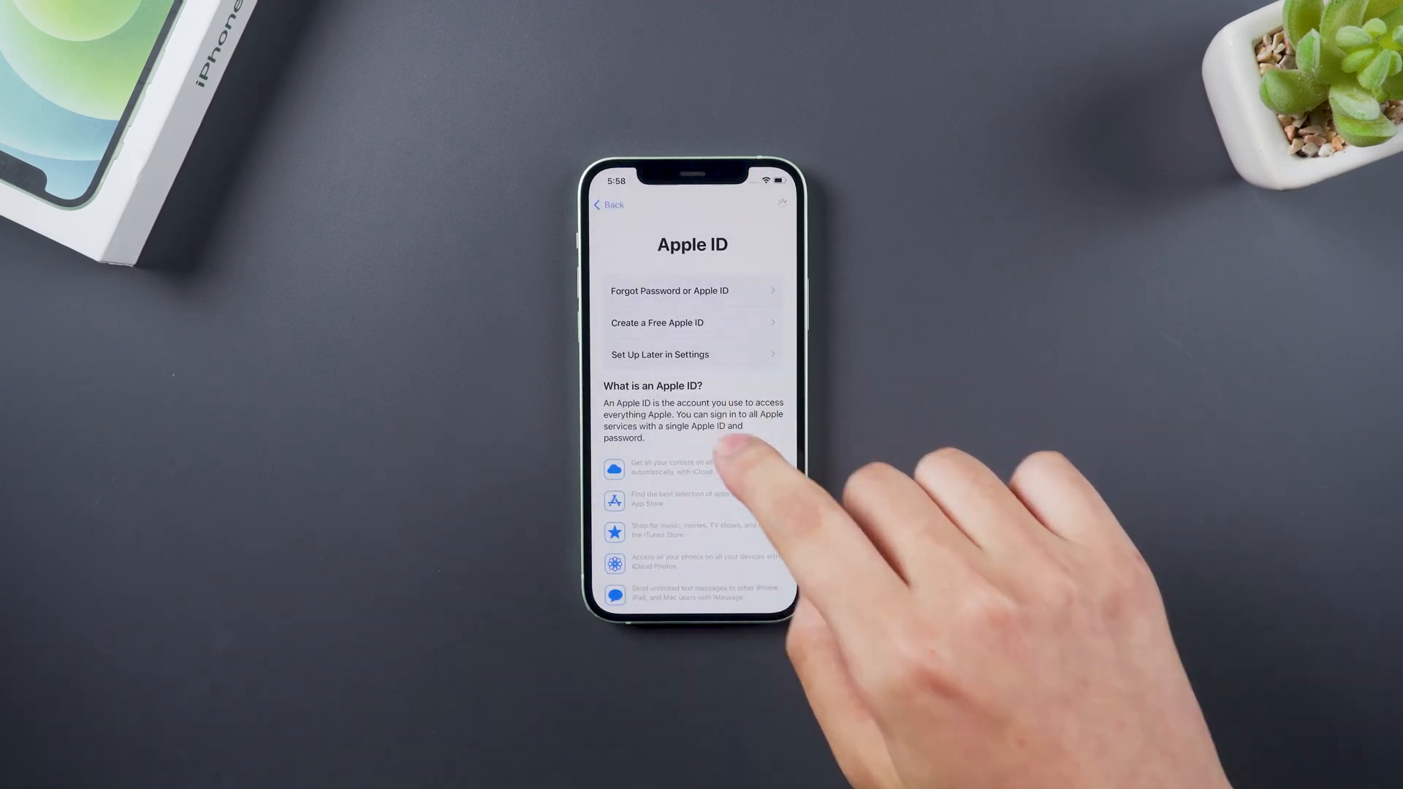